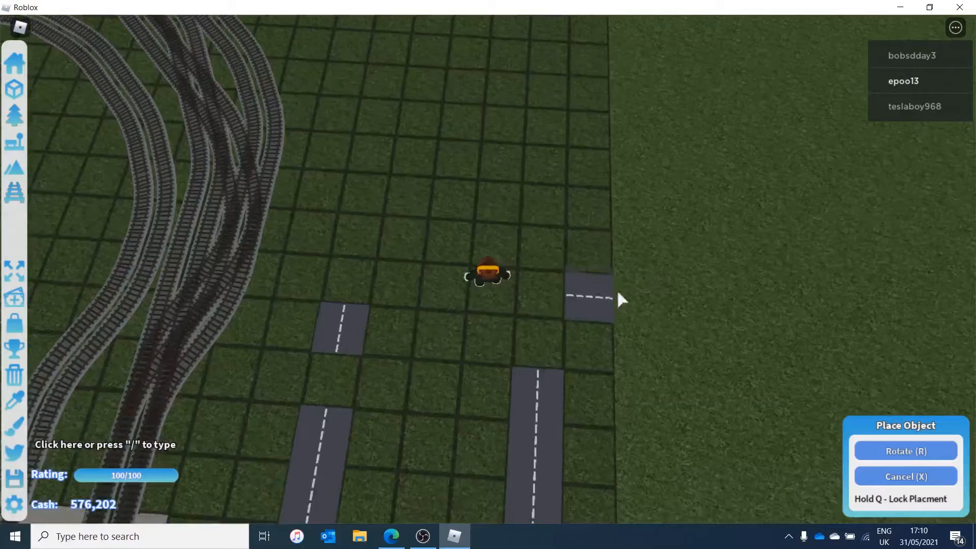
Place a road piece on the grid edge beside the railway tracks
{"action": "left_click", "coordinate": [598, 299]}
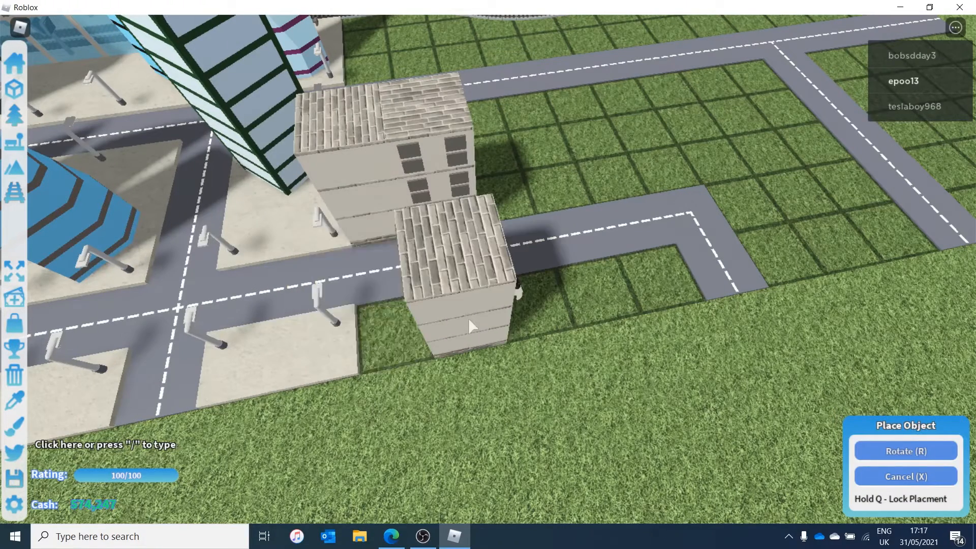
Place a brick office block beside the city road near the skyscrapers
{"action": "left_click", "coordinate": [469, 325]}
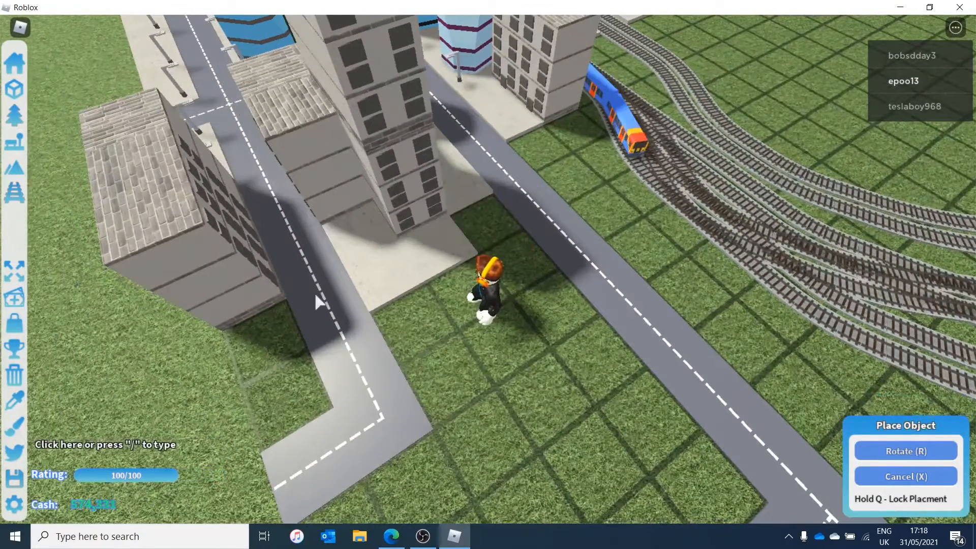
{"action": "left_click", "coordinate": [16, 88]}
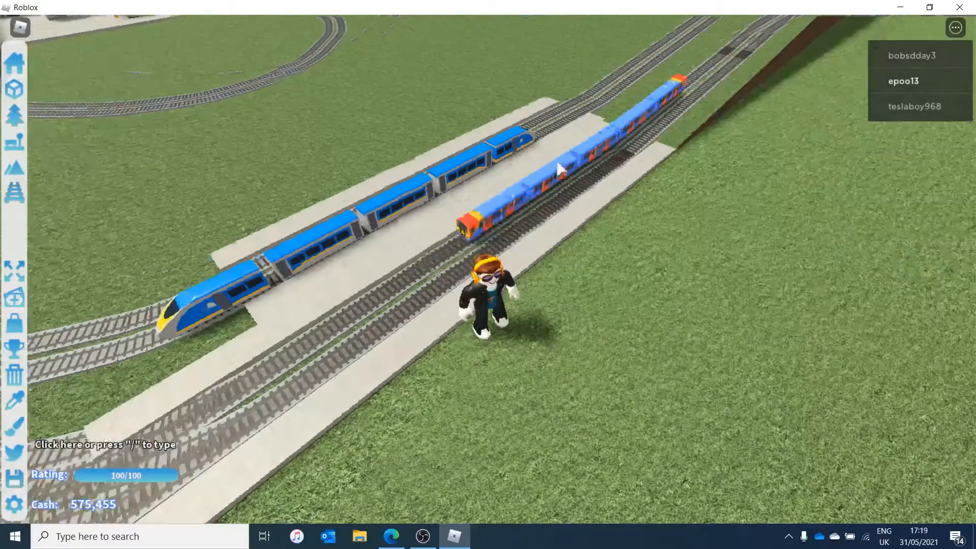
Show the Station Parts list with platform extensions, buffers and curved platforms
{"action": "left_click", "coordinate": [14, 87]}
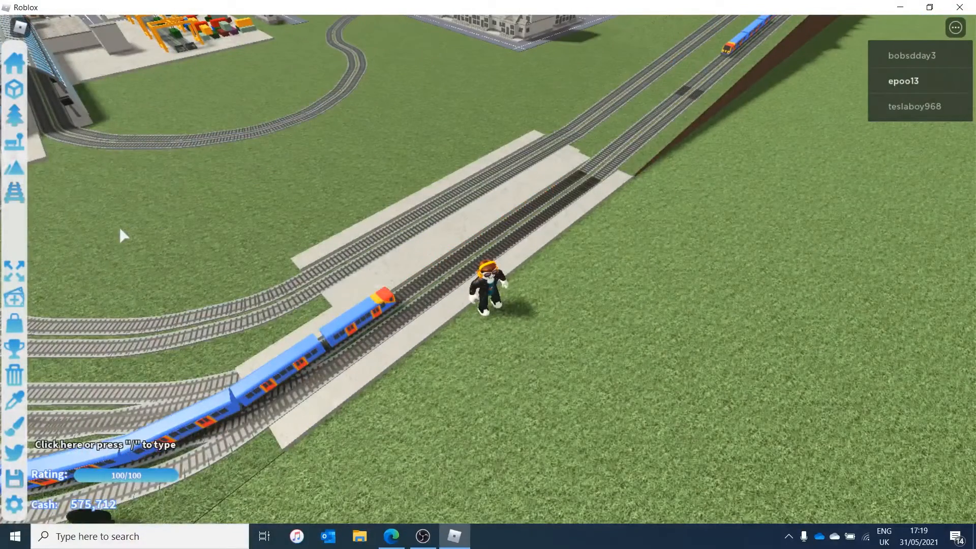
{"action": "left_click", "coordinate": [15, 116]}
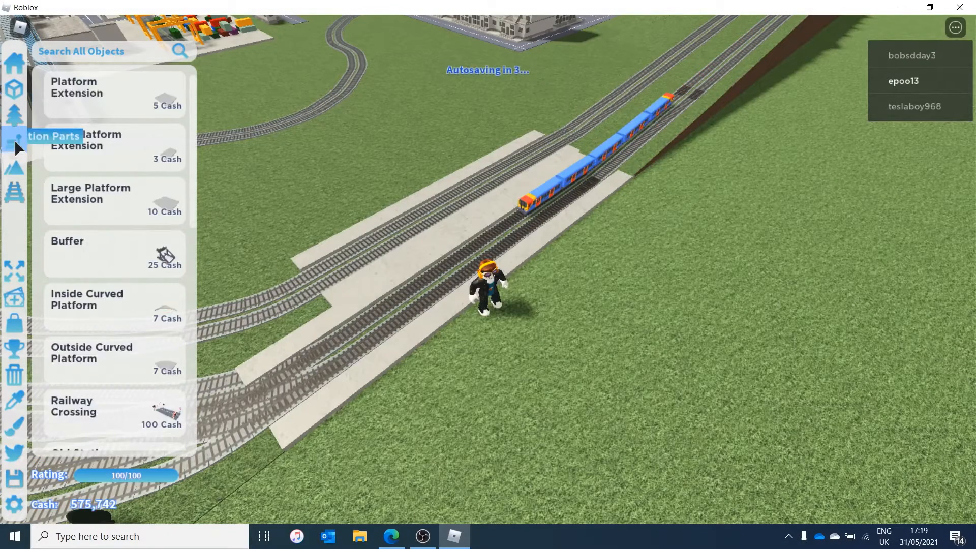
Scroll the Station Parts list down toward the Old Station Roof
{"action": "scroll", "scroll_direction": "down", "scroll_amount": 3}
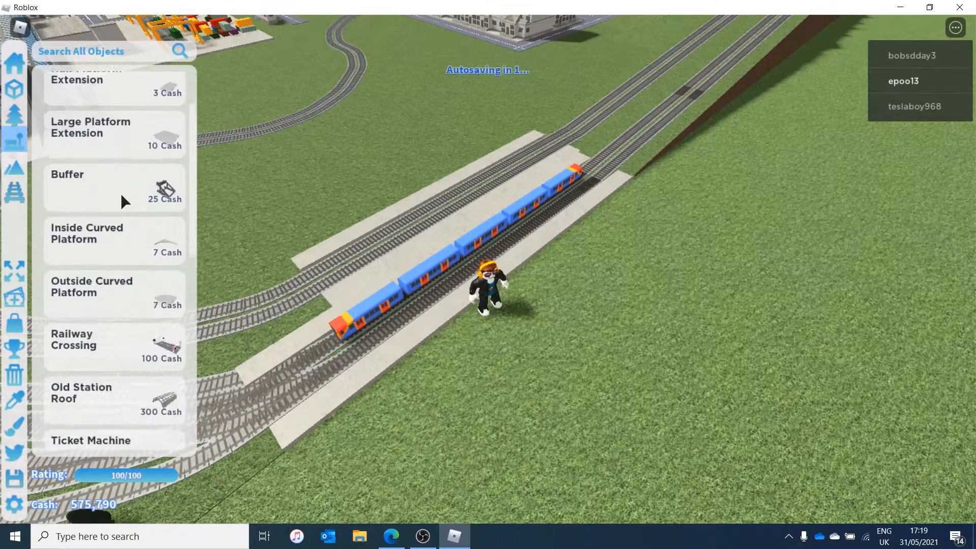
{"action": "scroll", "scroll_direction": "down", "scroll_amount": 3}
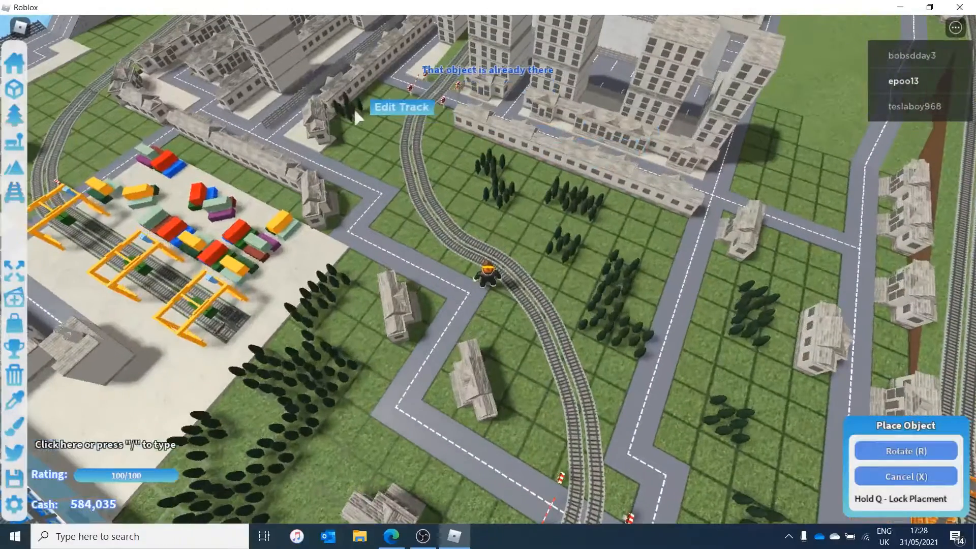
{"action": "mouse_move", "coordinate": [495, 185]}
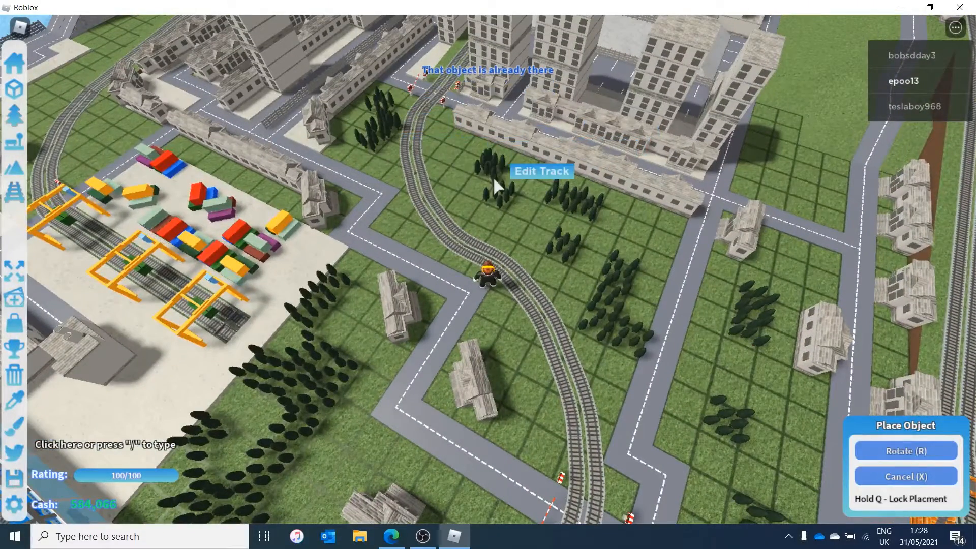